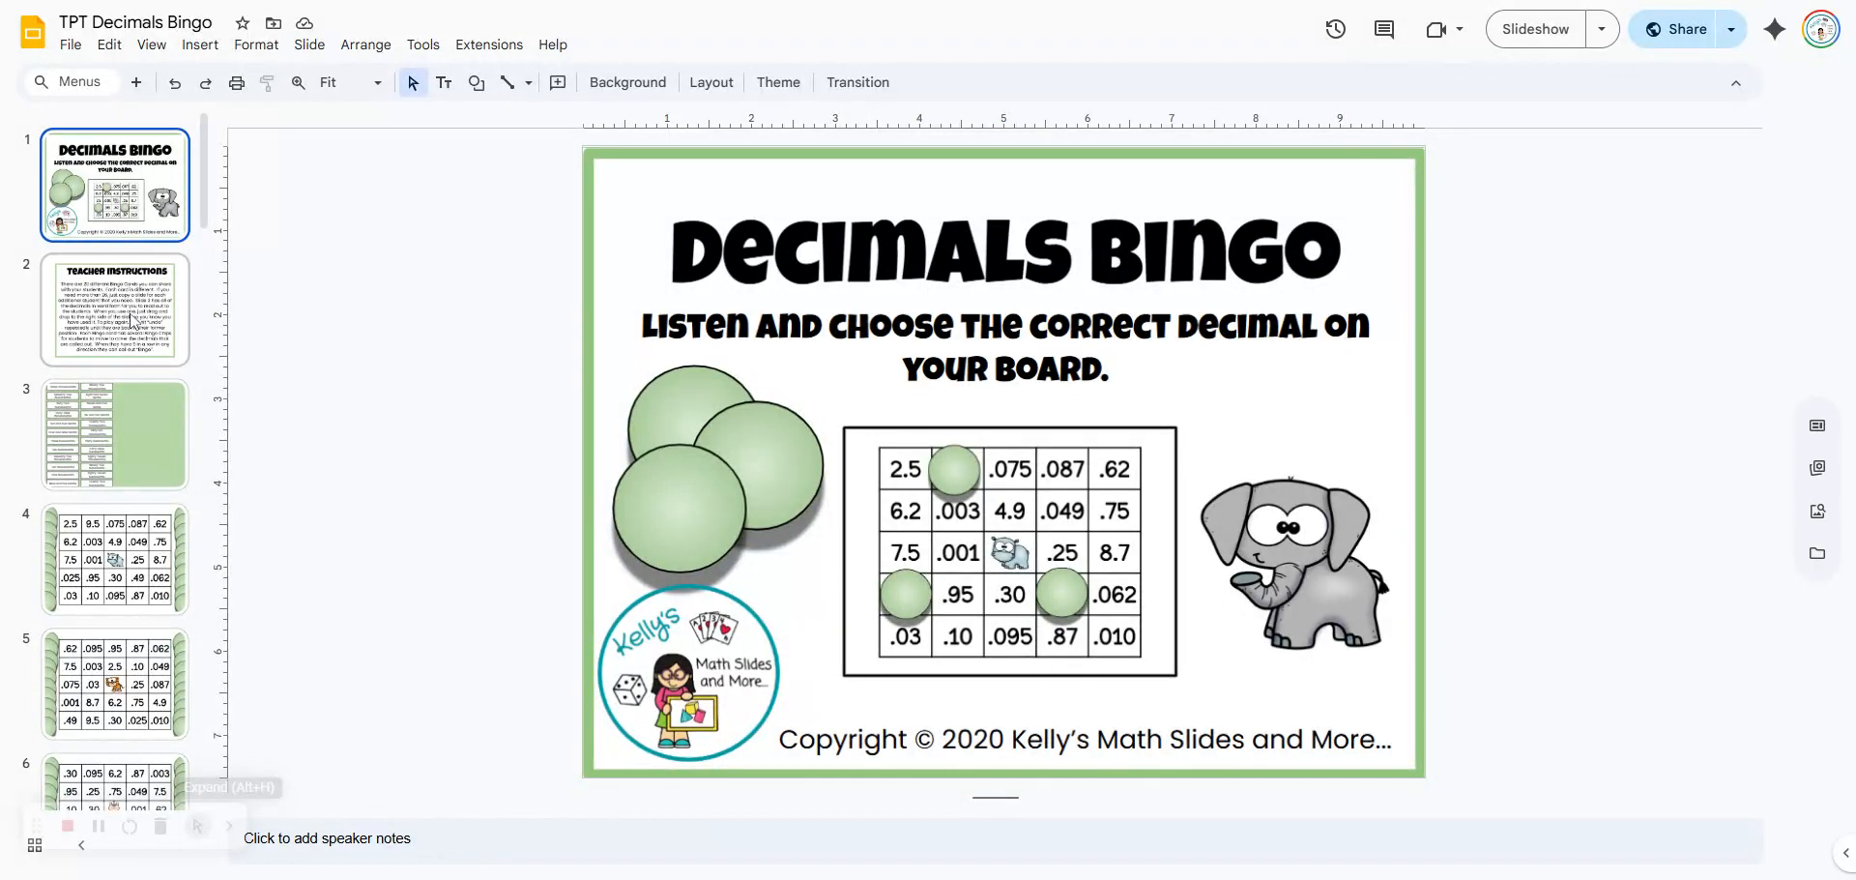
Step: Show slide 2, the Teacher Instructions for the Decimals Bingo deck
click(114, 317)
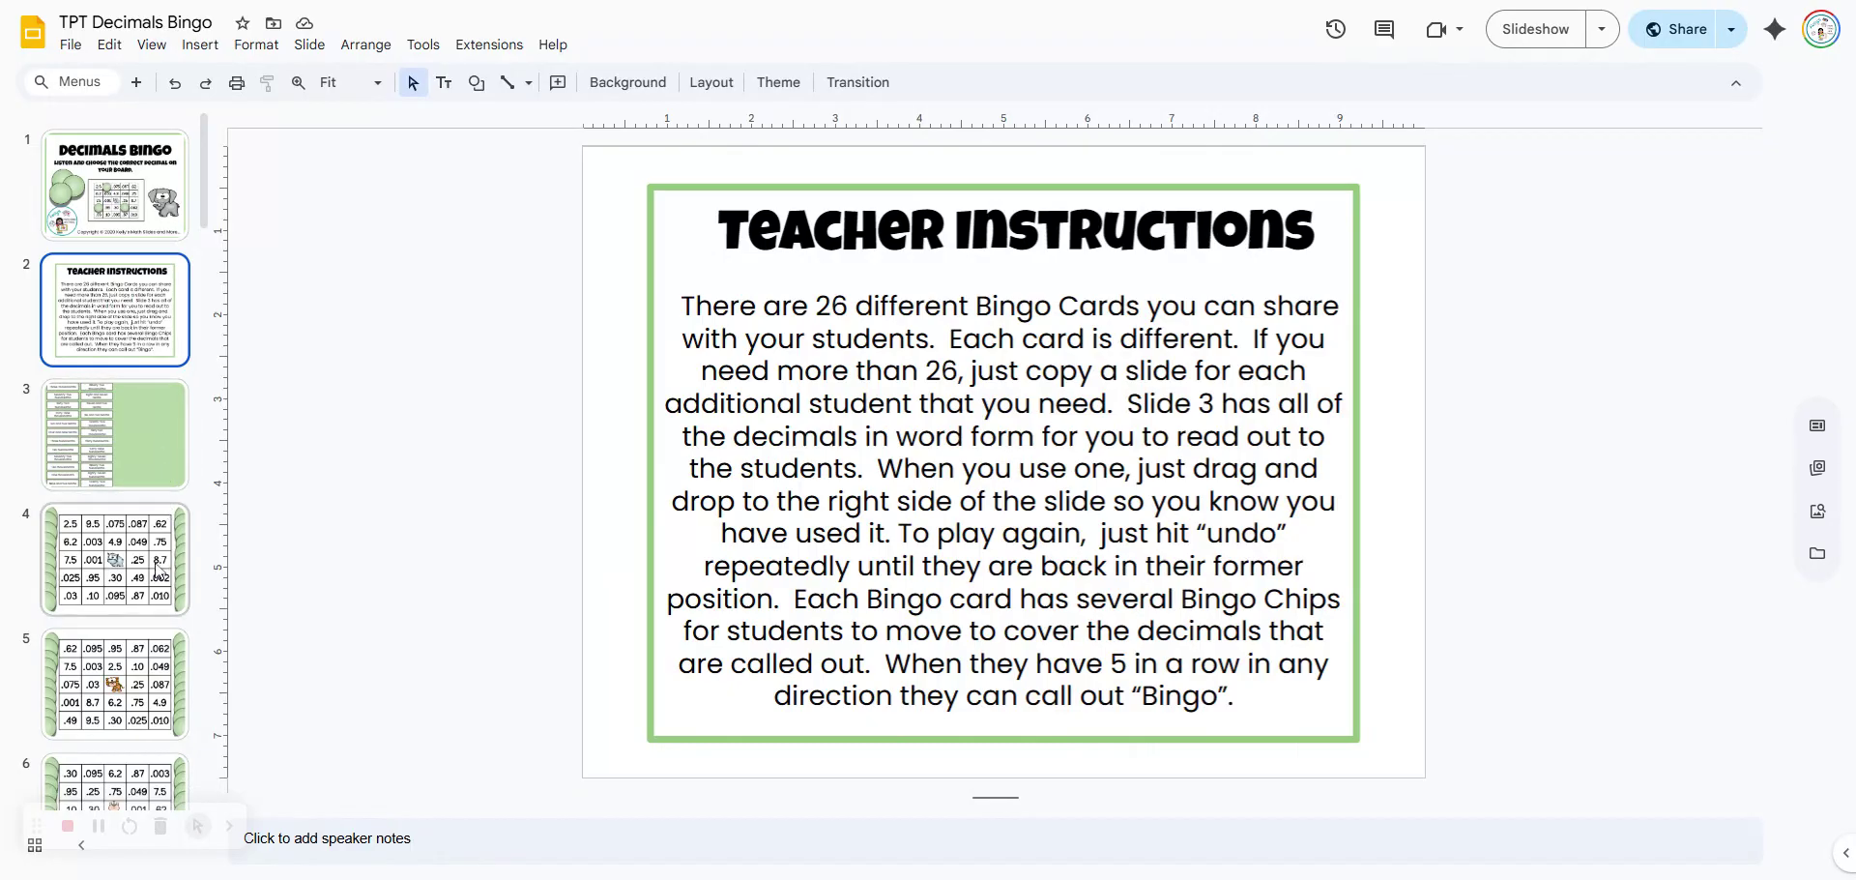
Step: View the hippo bingo card, then switch to the word-form decimal call-out slide
click(115, 559)
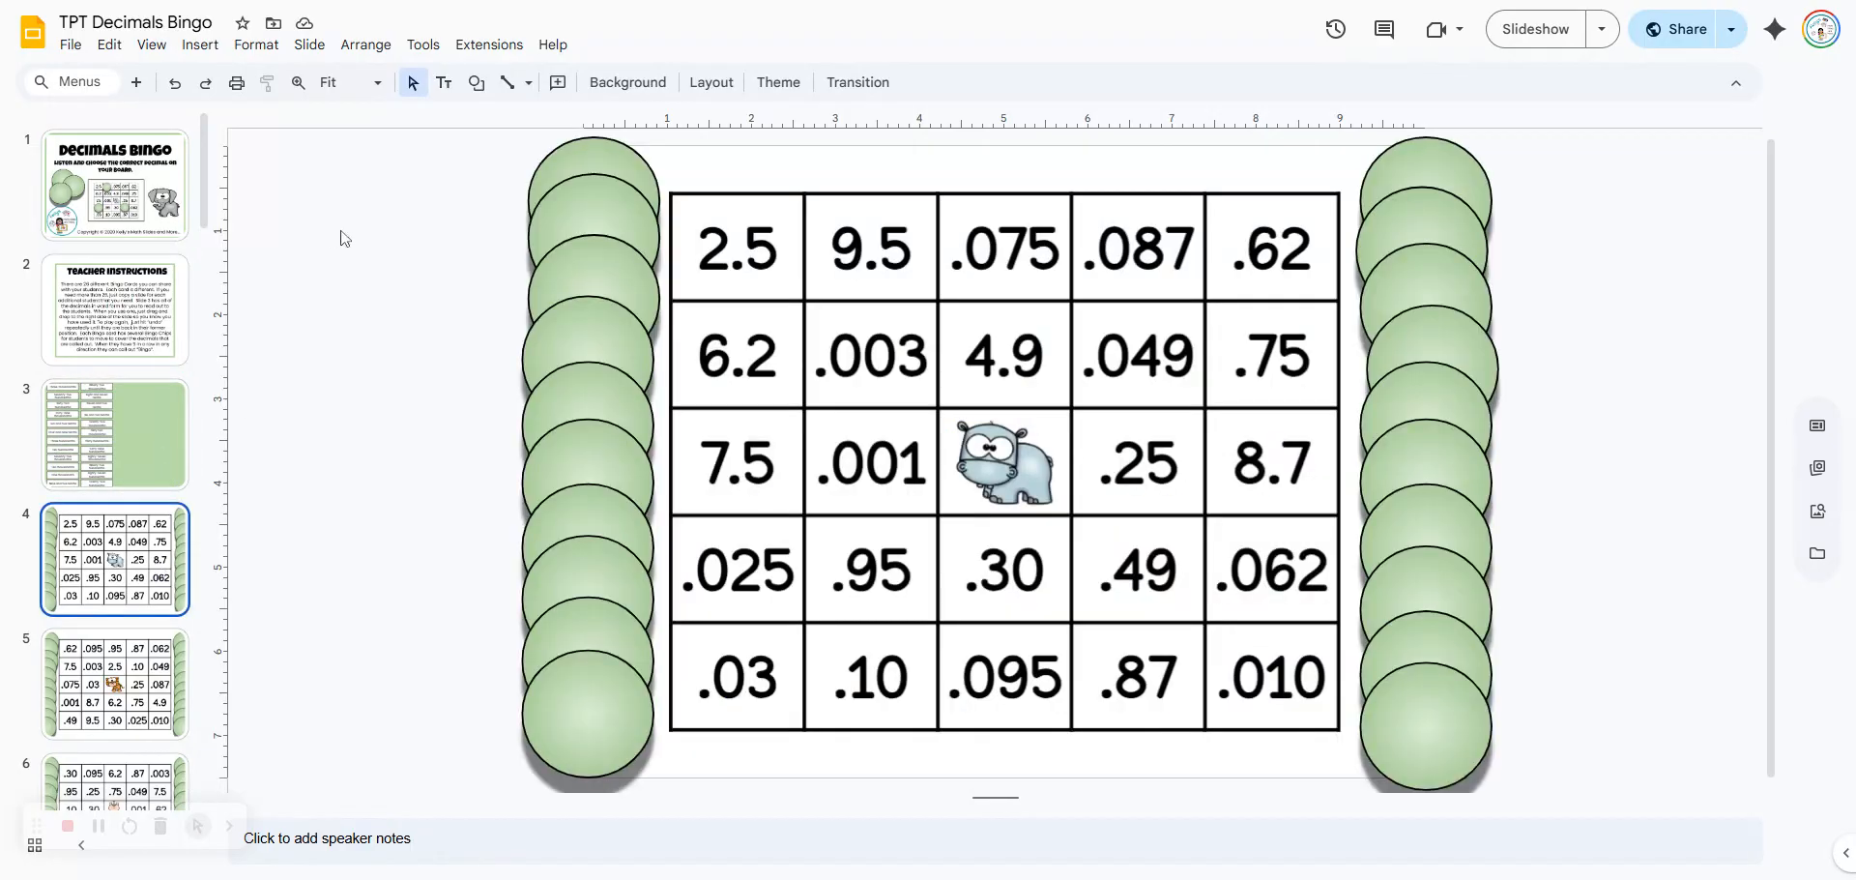
click(309, 44)
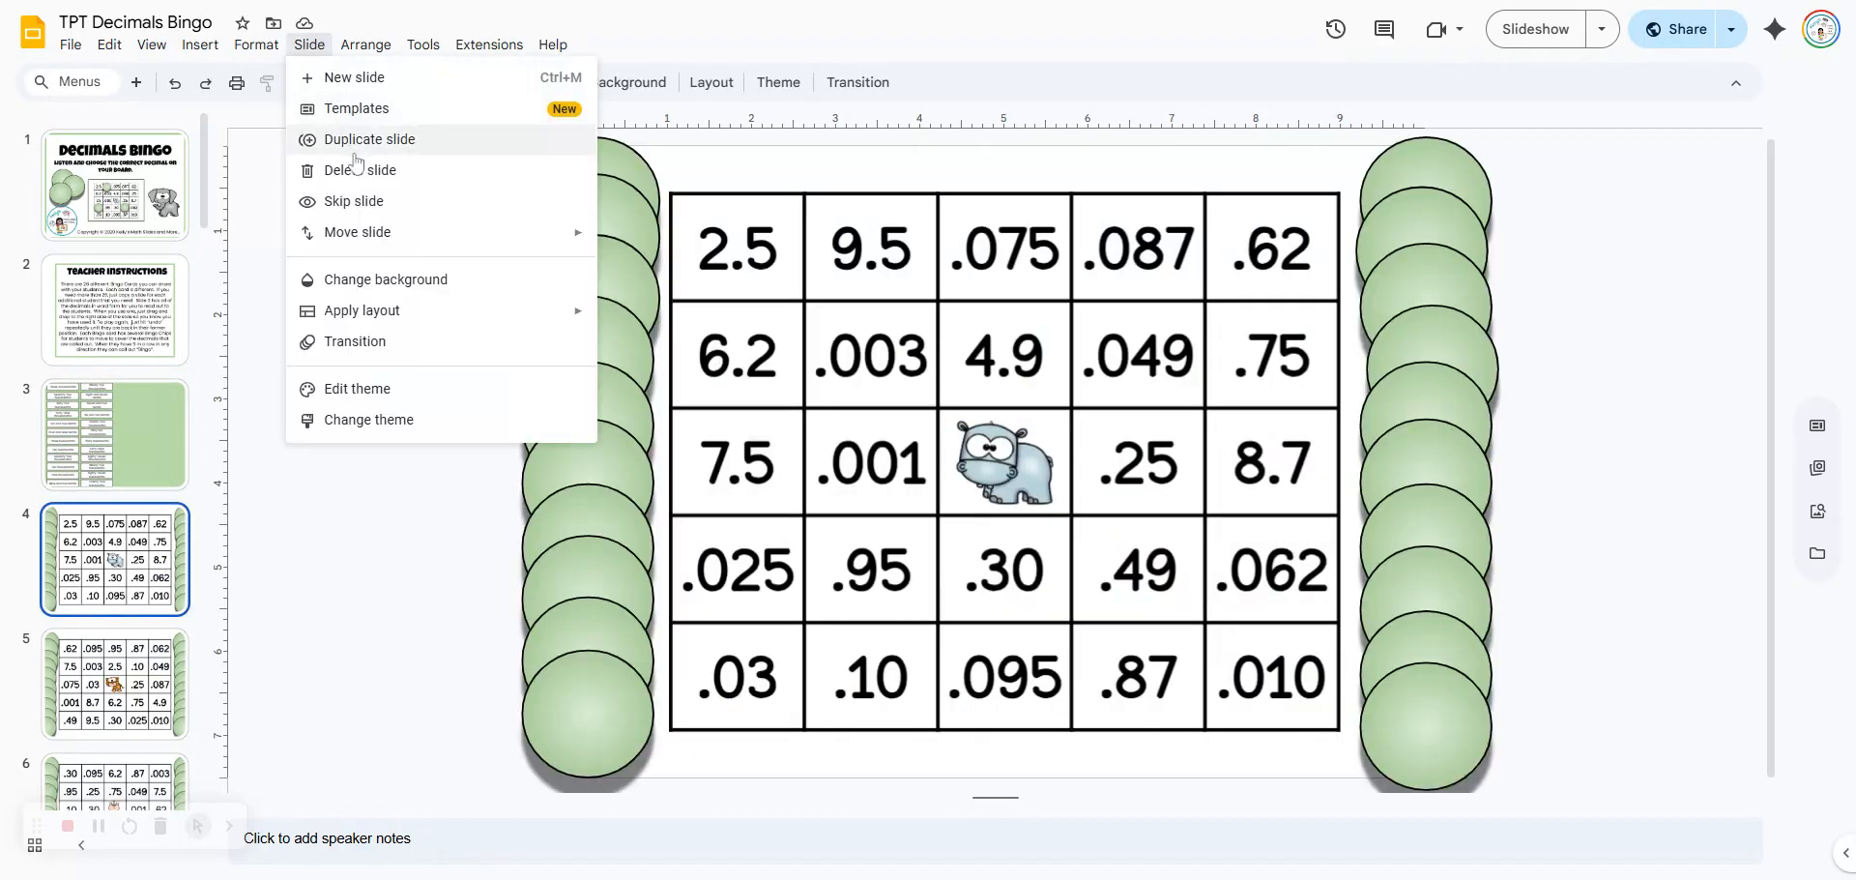
click(364, 537)
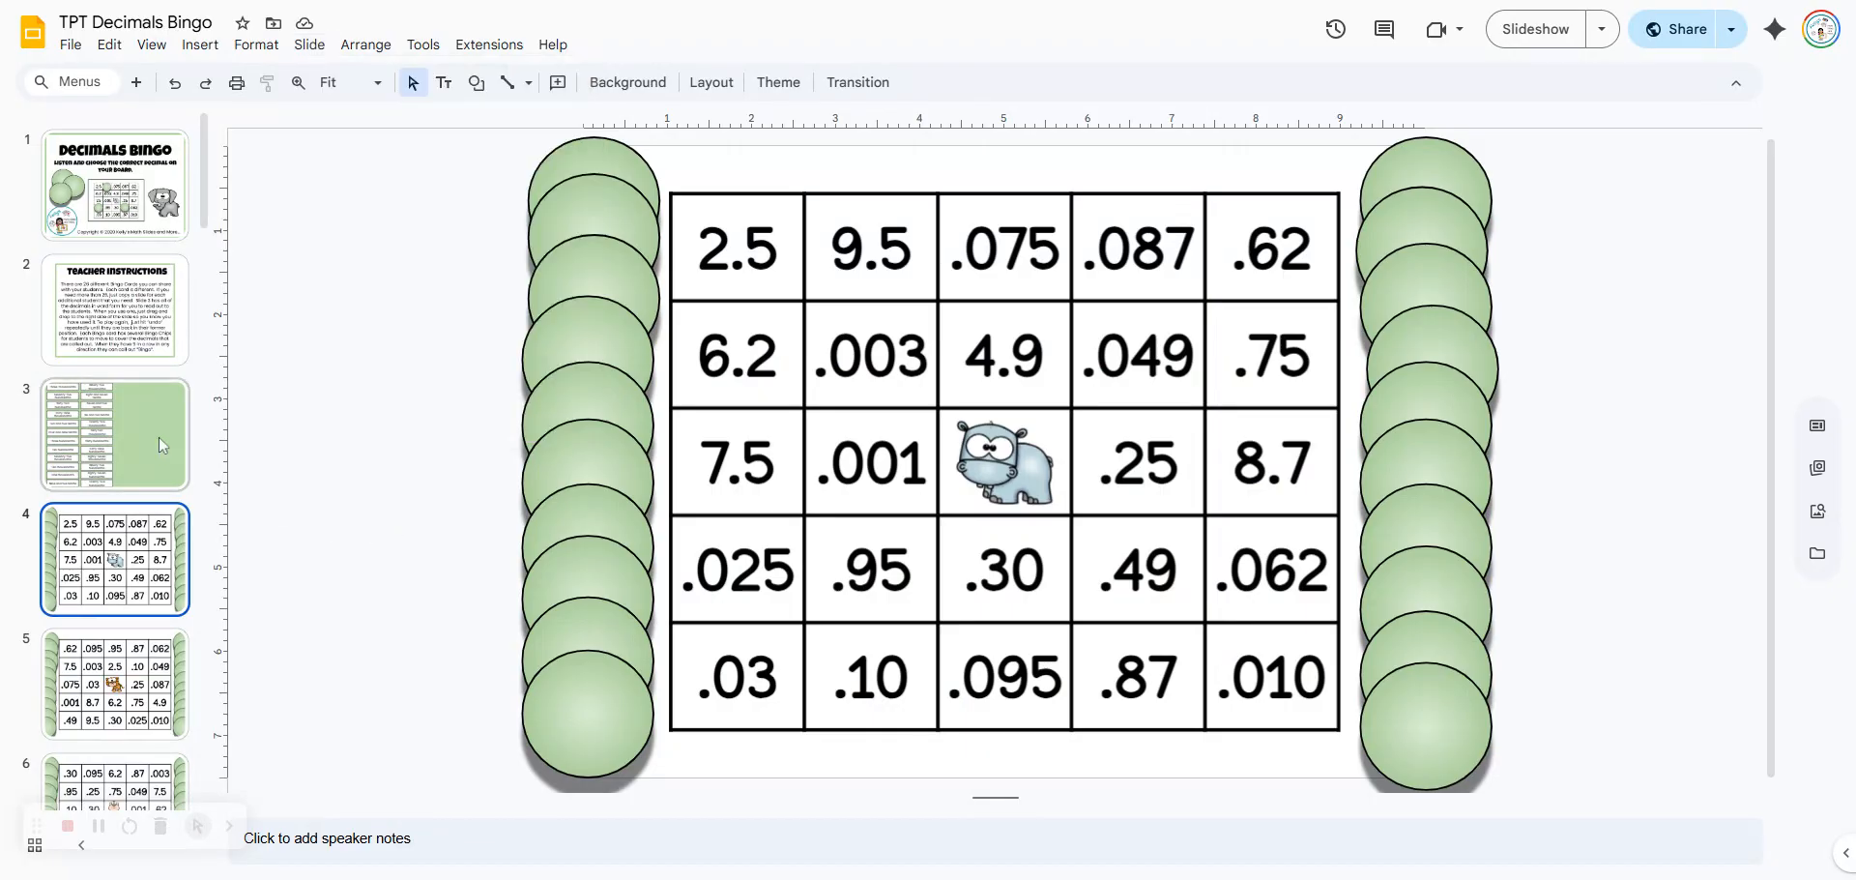
click(114, 435)
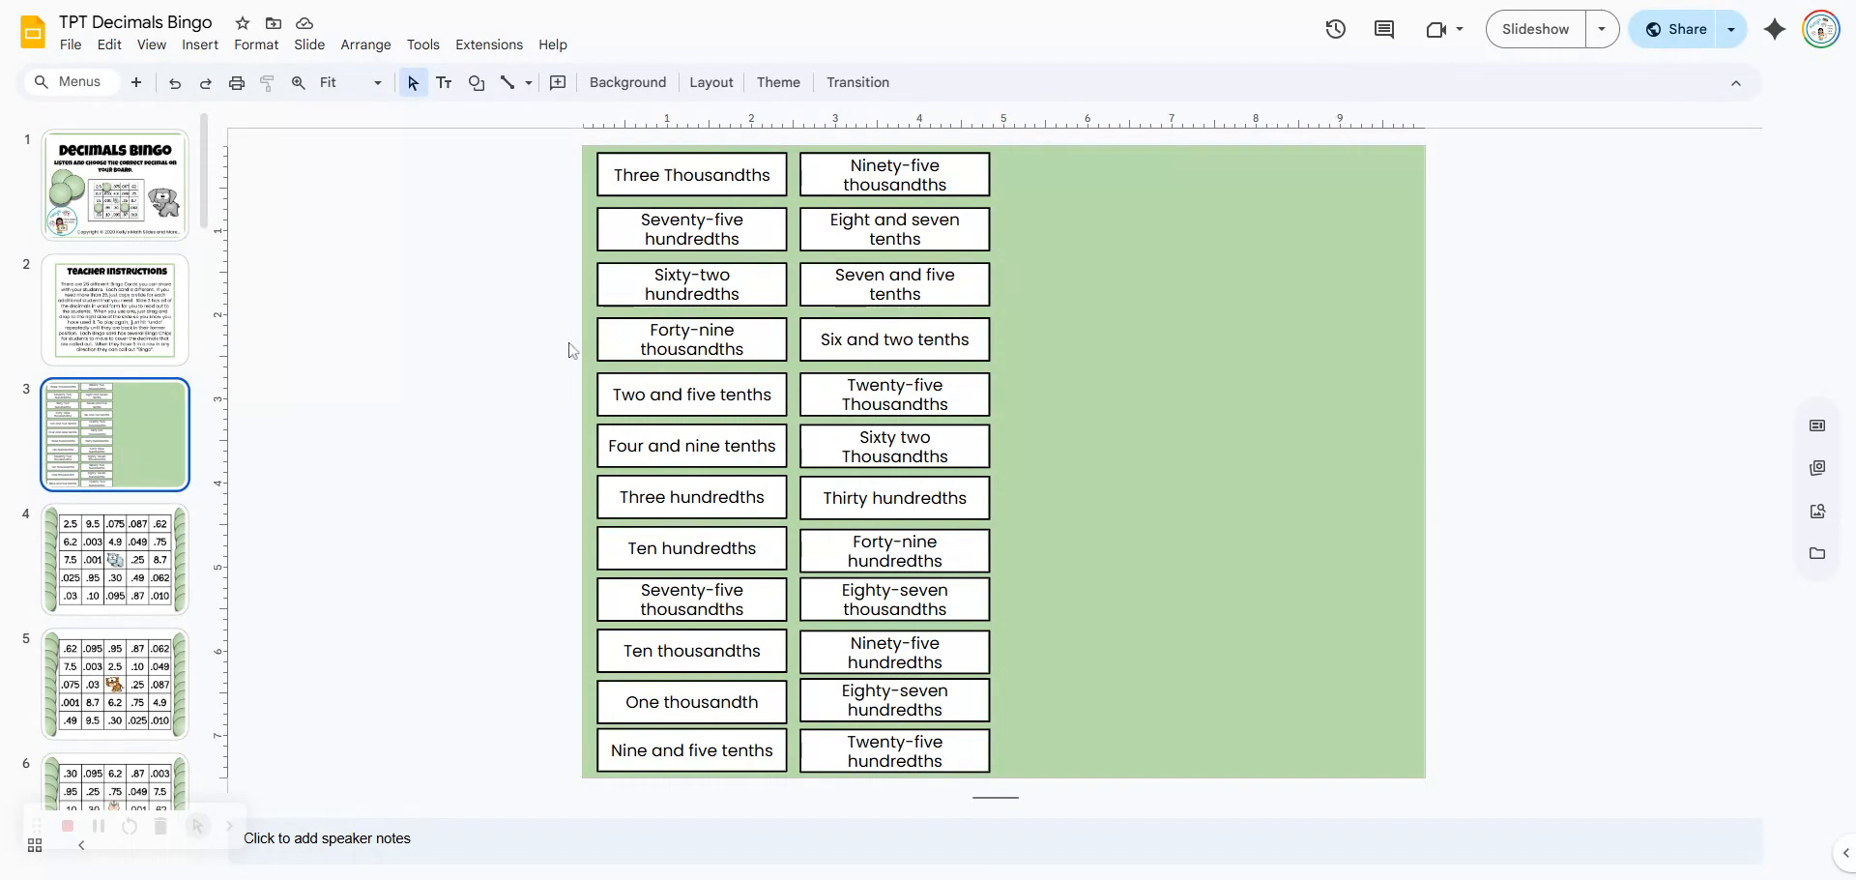
mouse_move(982, 171)
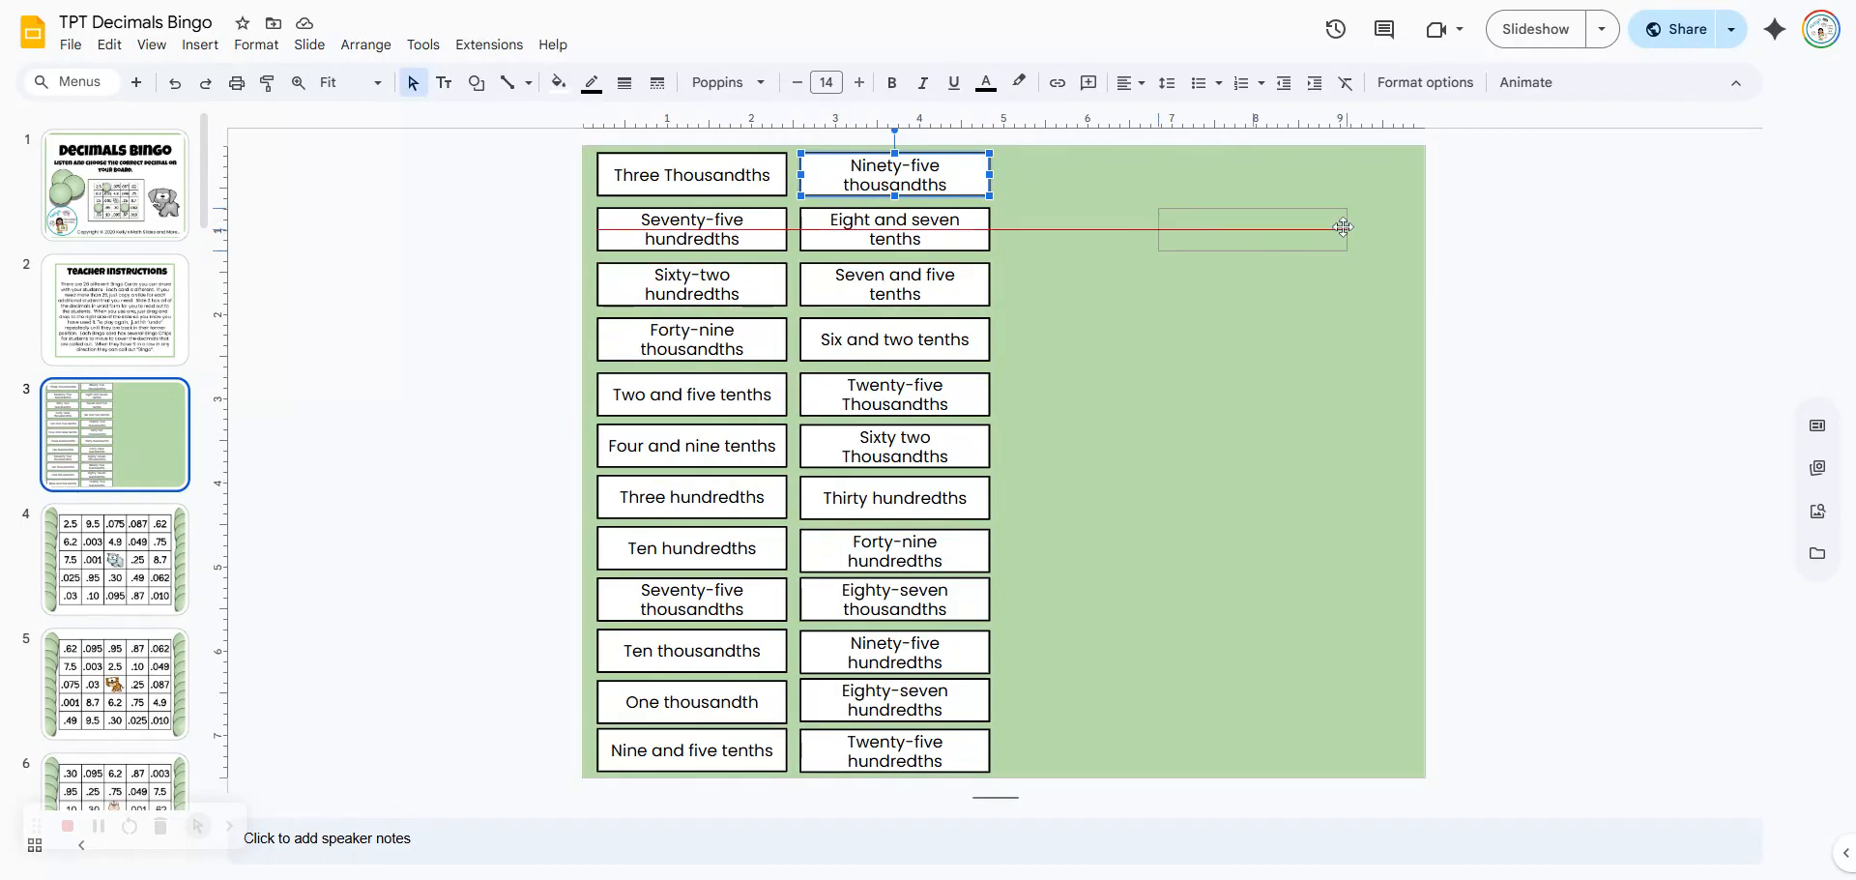
drag(893, 174, 1294, 217)
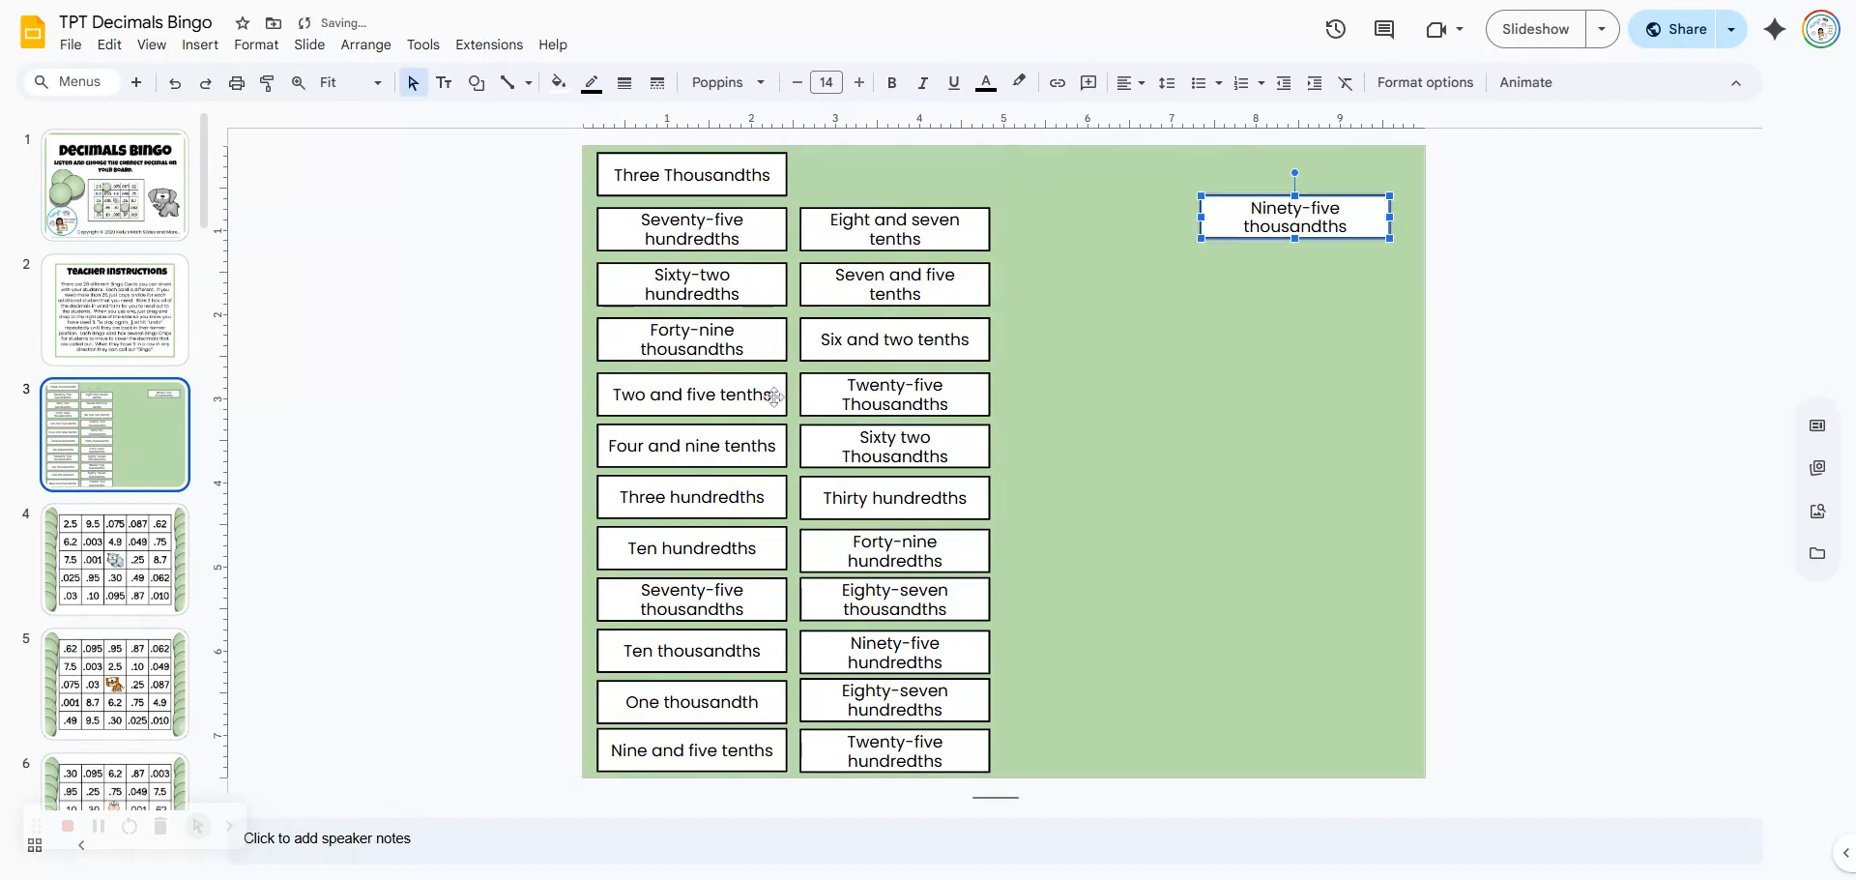
drag(691, 394, 1275, 296)
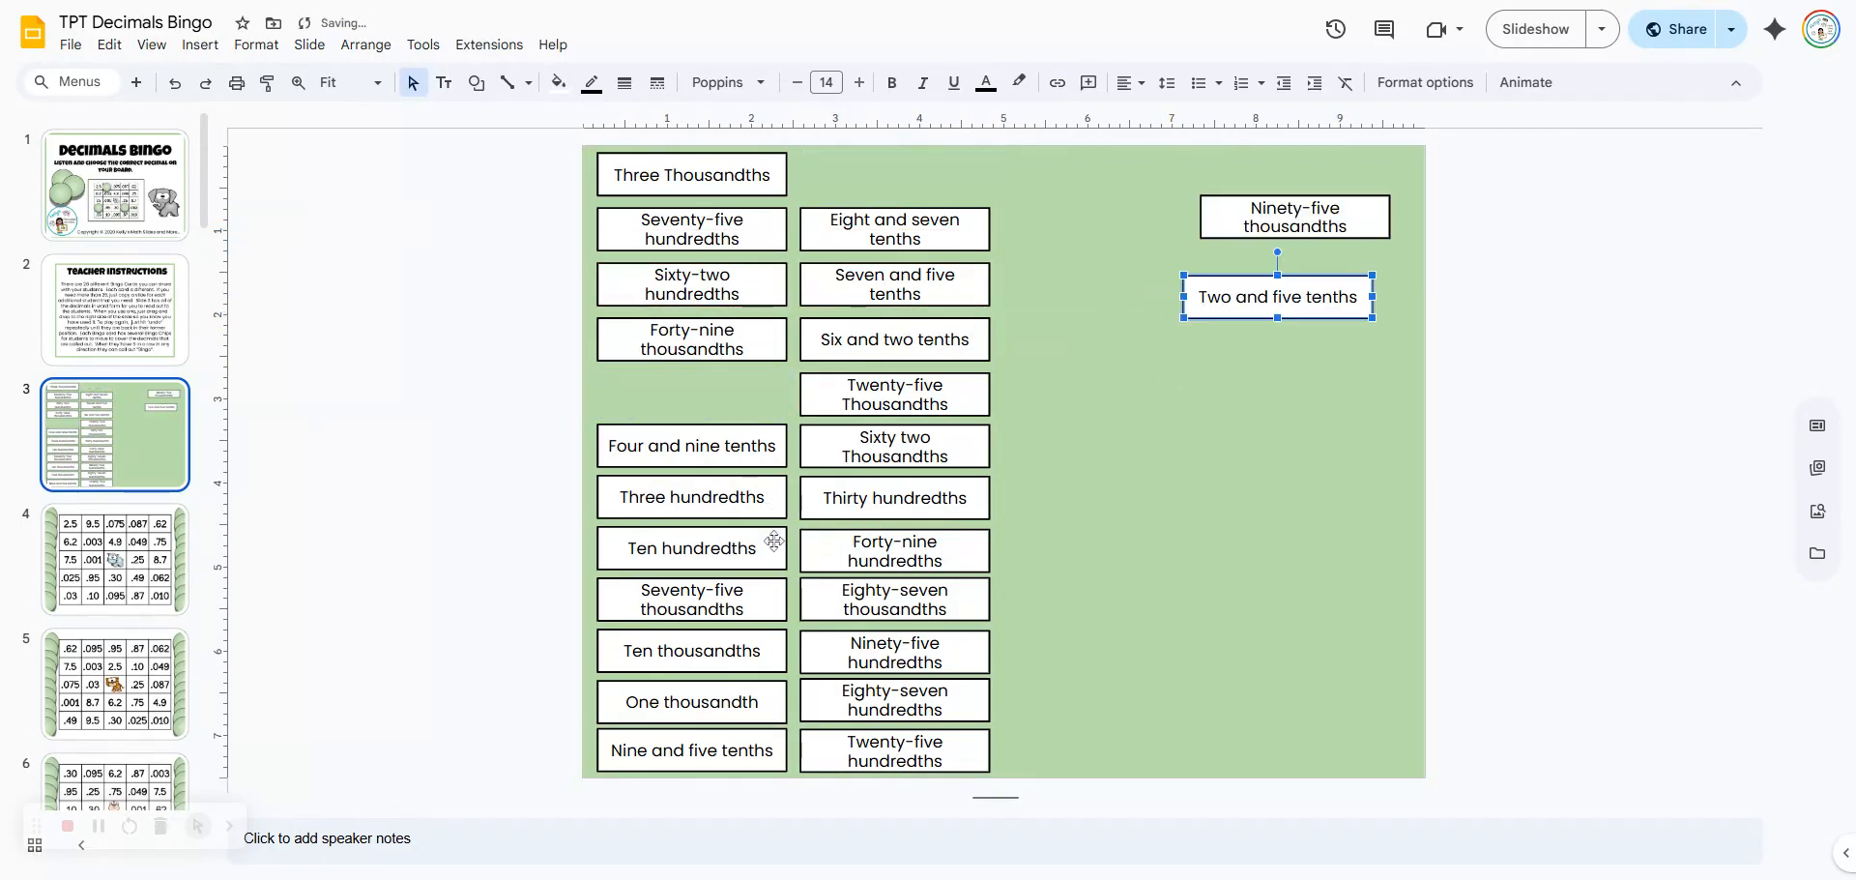
drag(690, 547, 1282, 361)
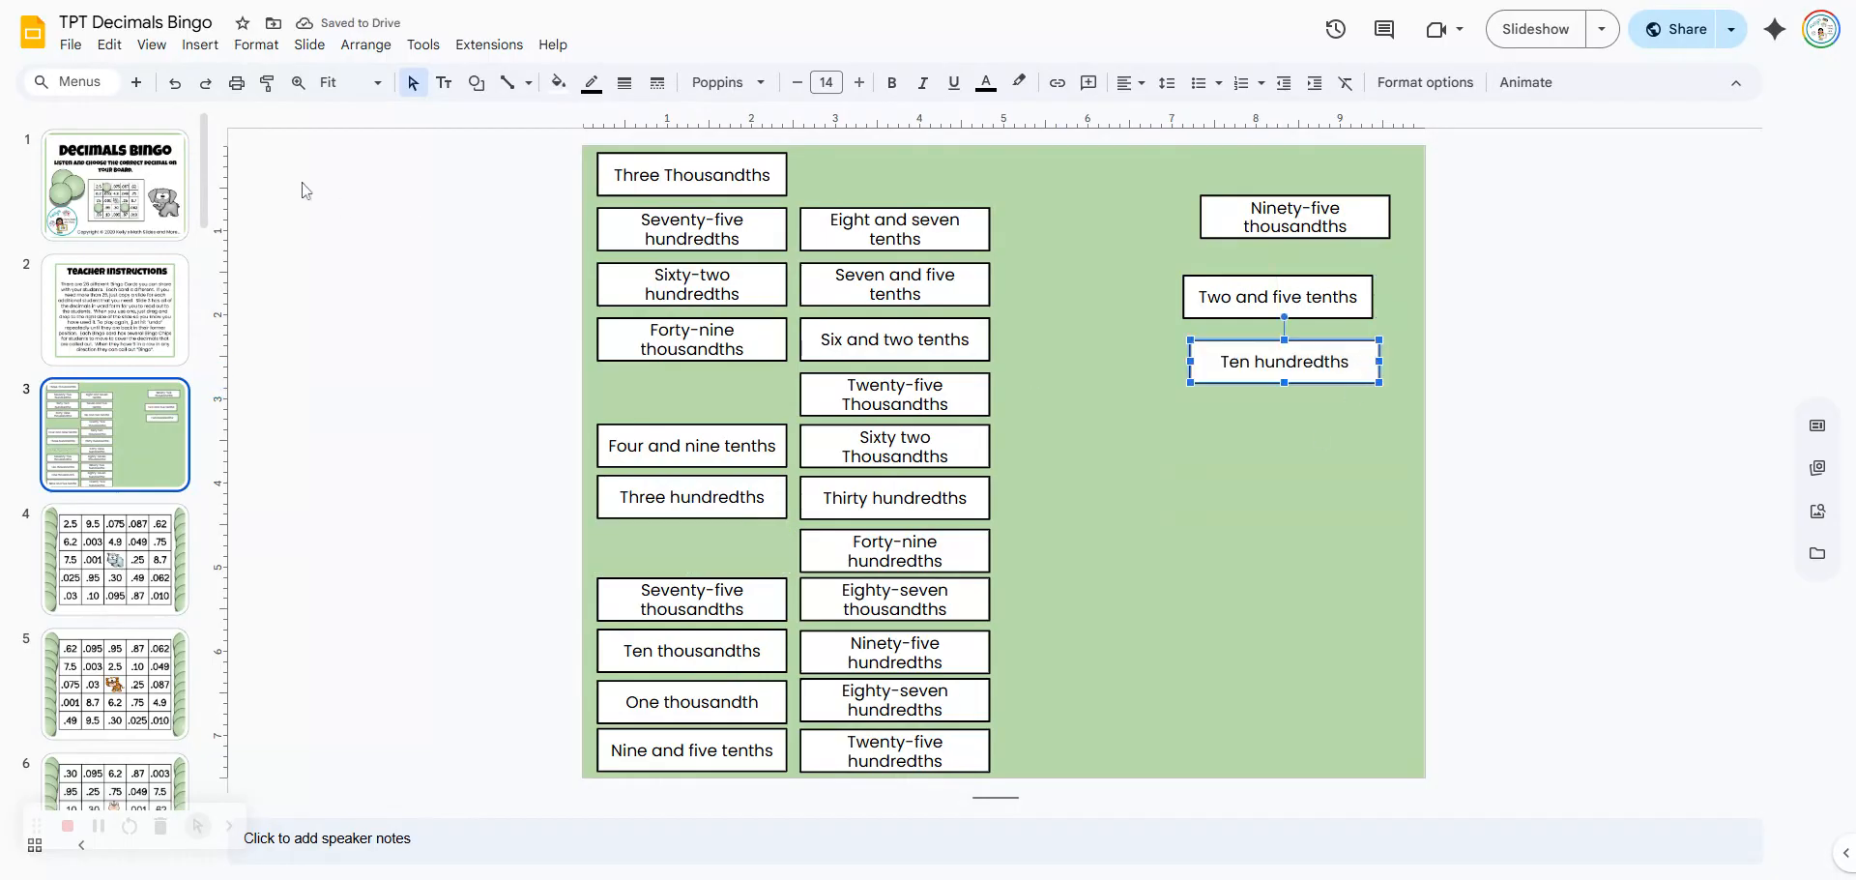
click(174, 82)
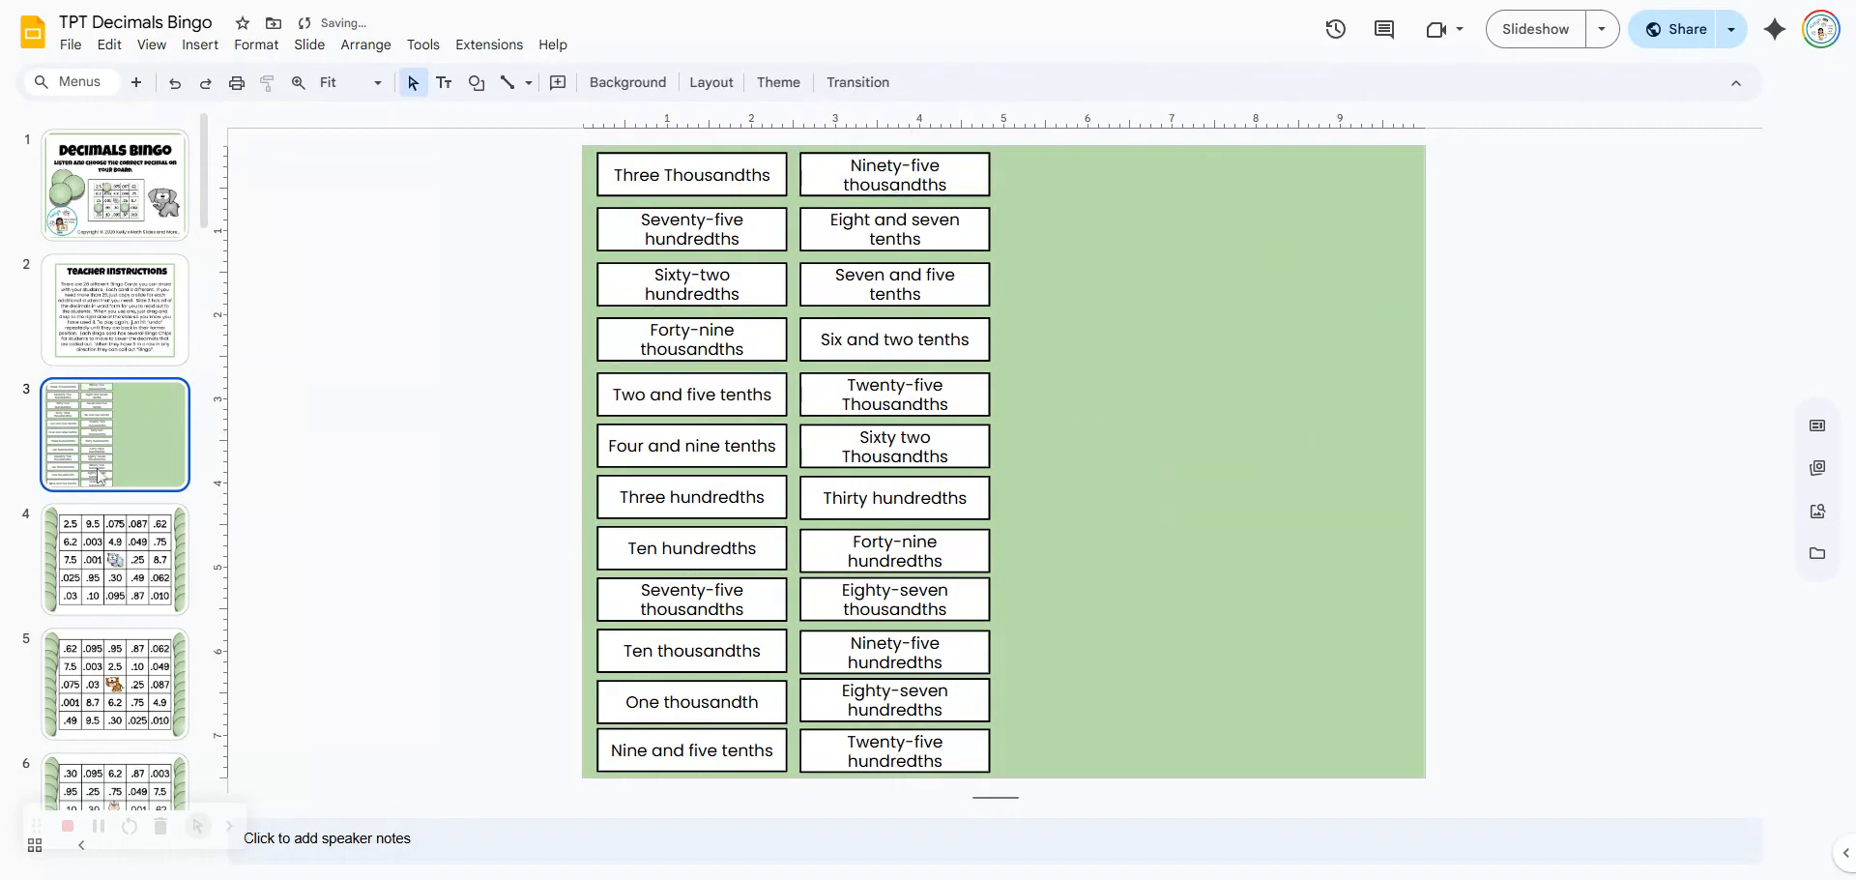
Step: Scroll the filmstrip down and select slide 9, the zebra bingo card
scroll(down, 3)
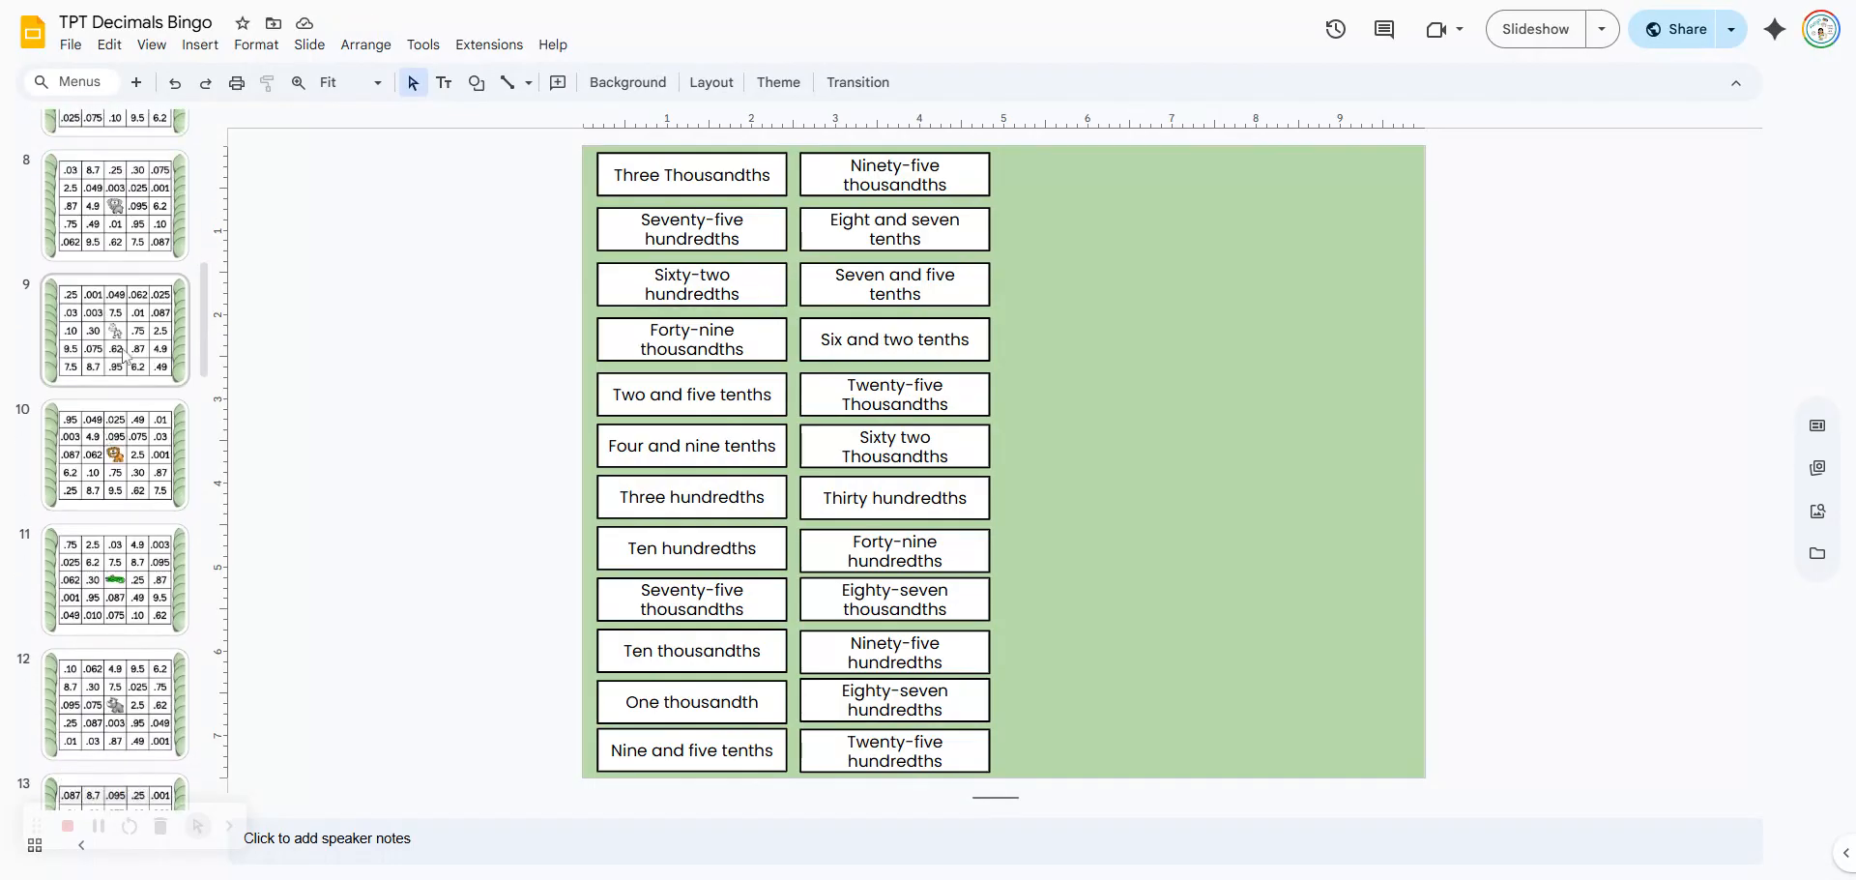
click(114, 328)
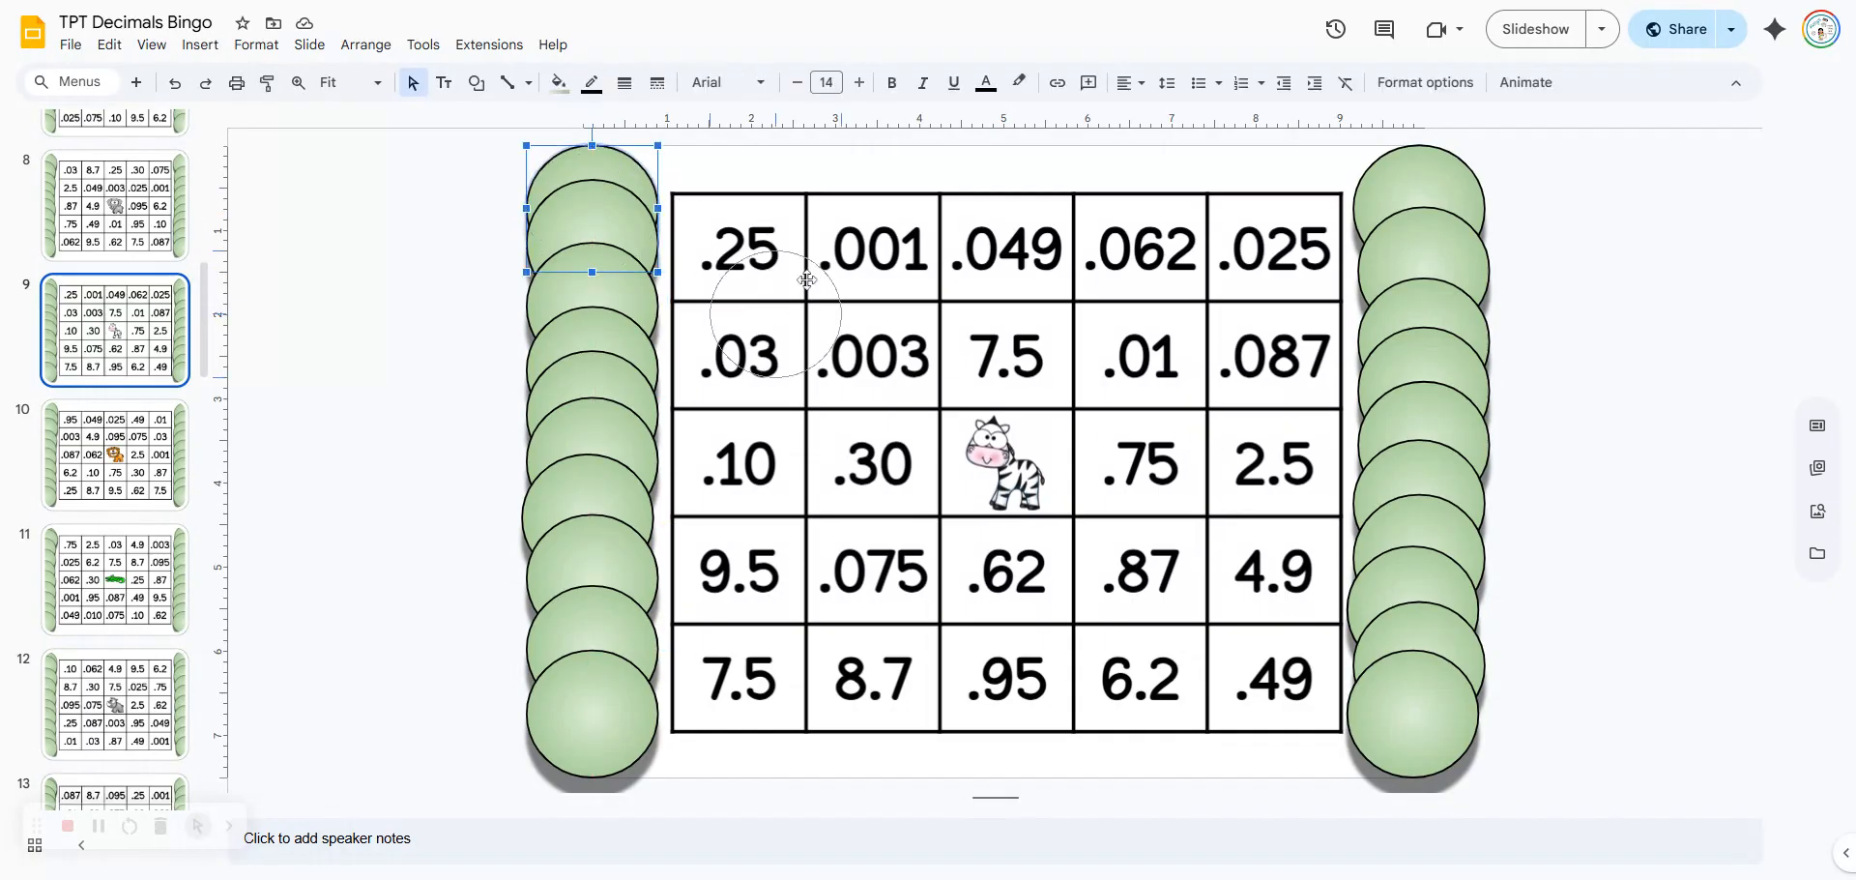
Step: Place green chips on the .003 and .87 squares of the zebra card
drag(589, 207, 889, 355)
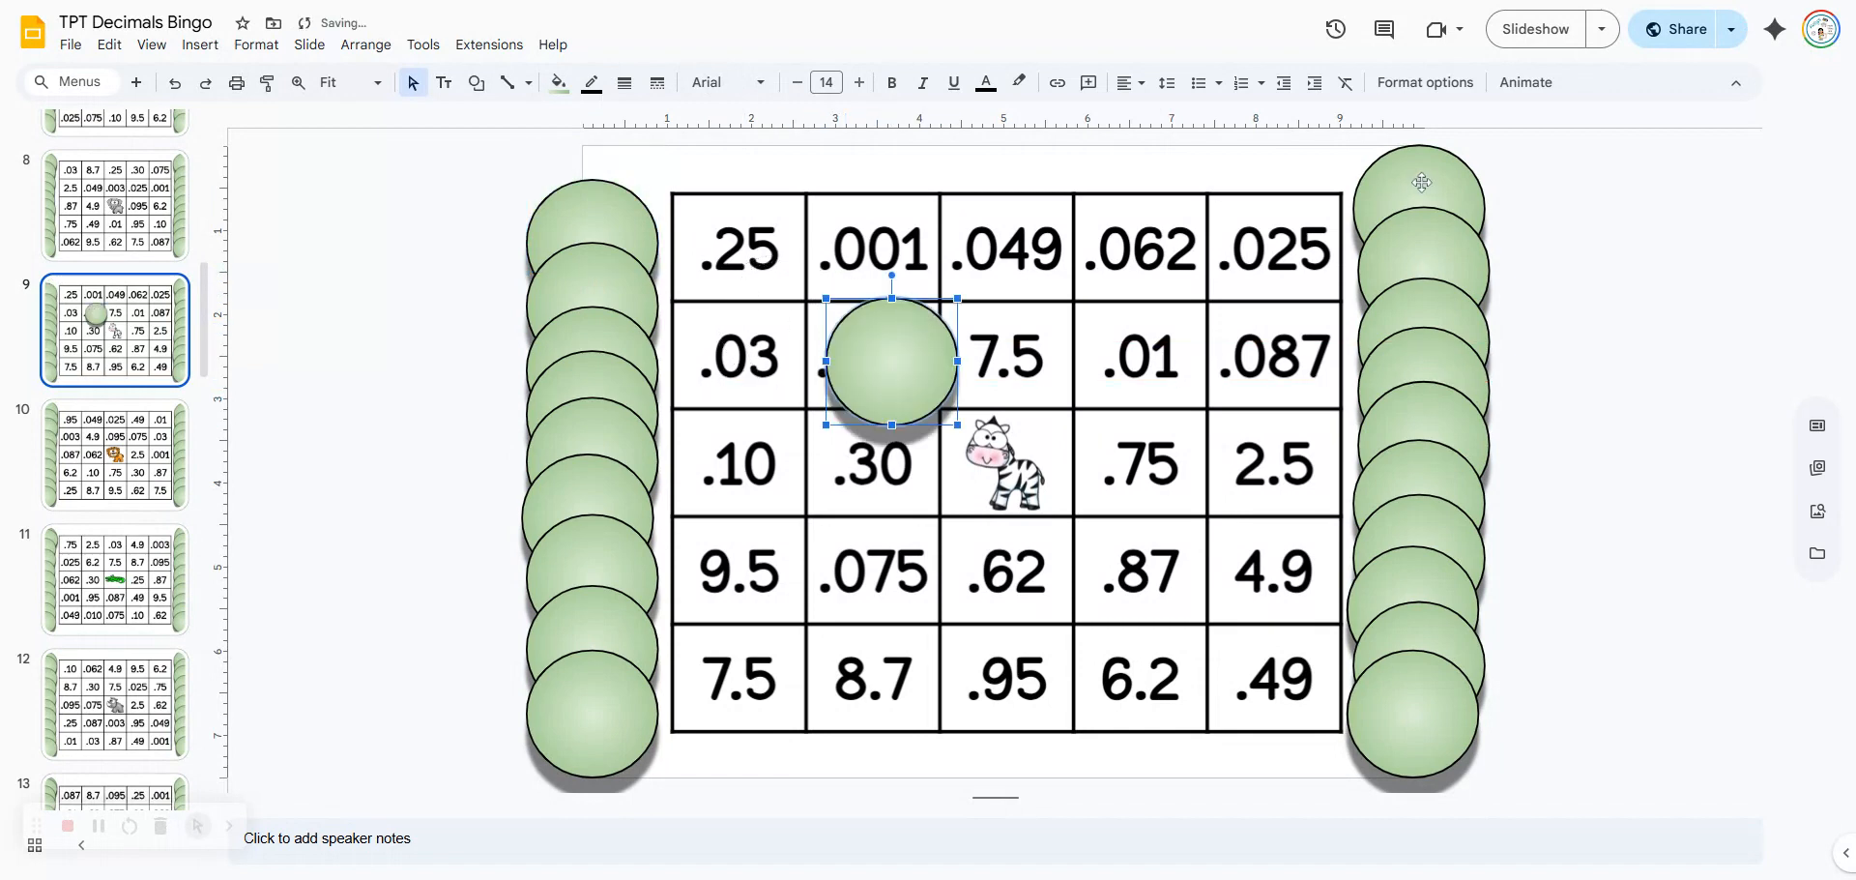
drag(889, 357, 1141, 572)
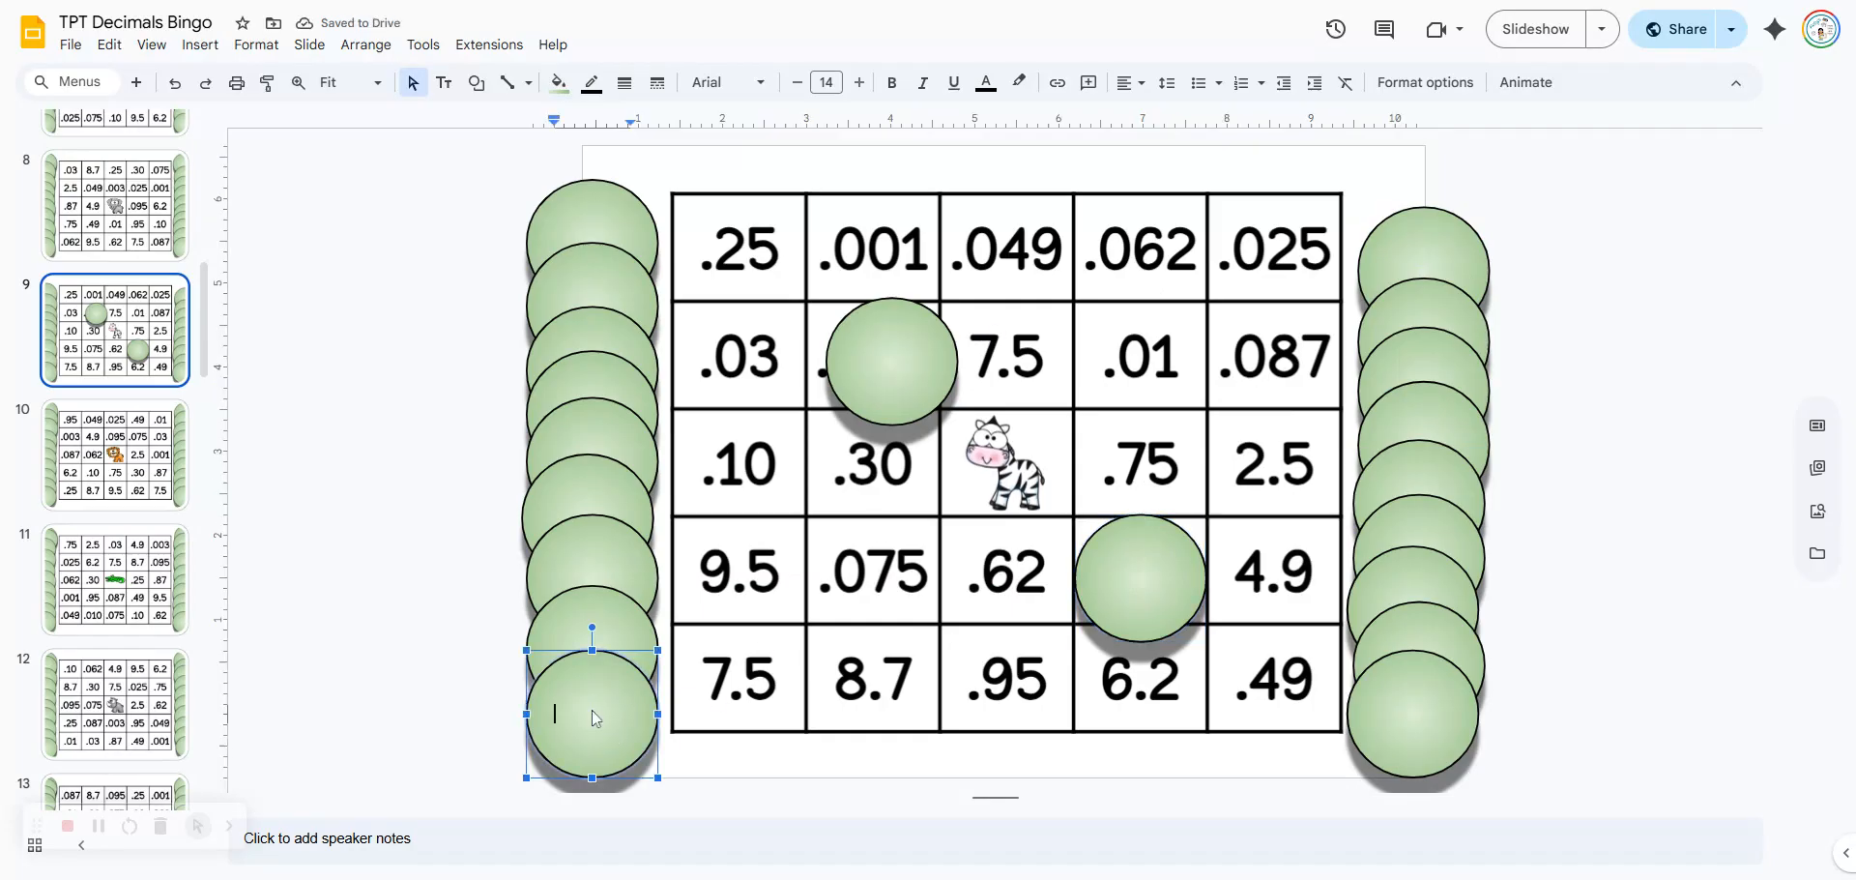
Step: Type stray letters 'kjk' into the lowest left-stack chip
text(kjk)
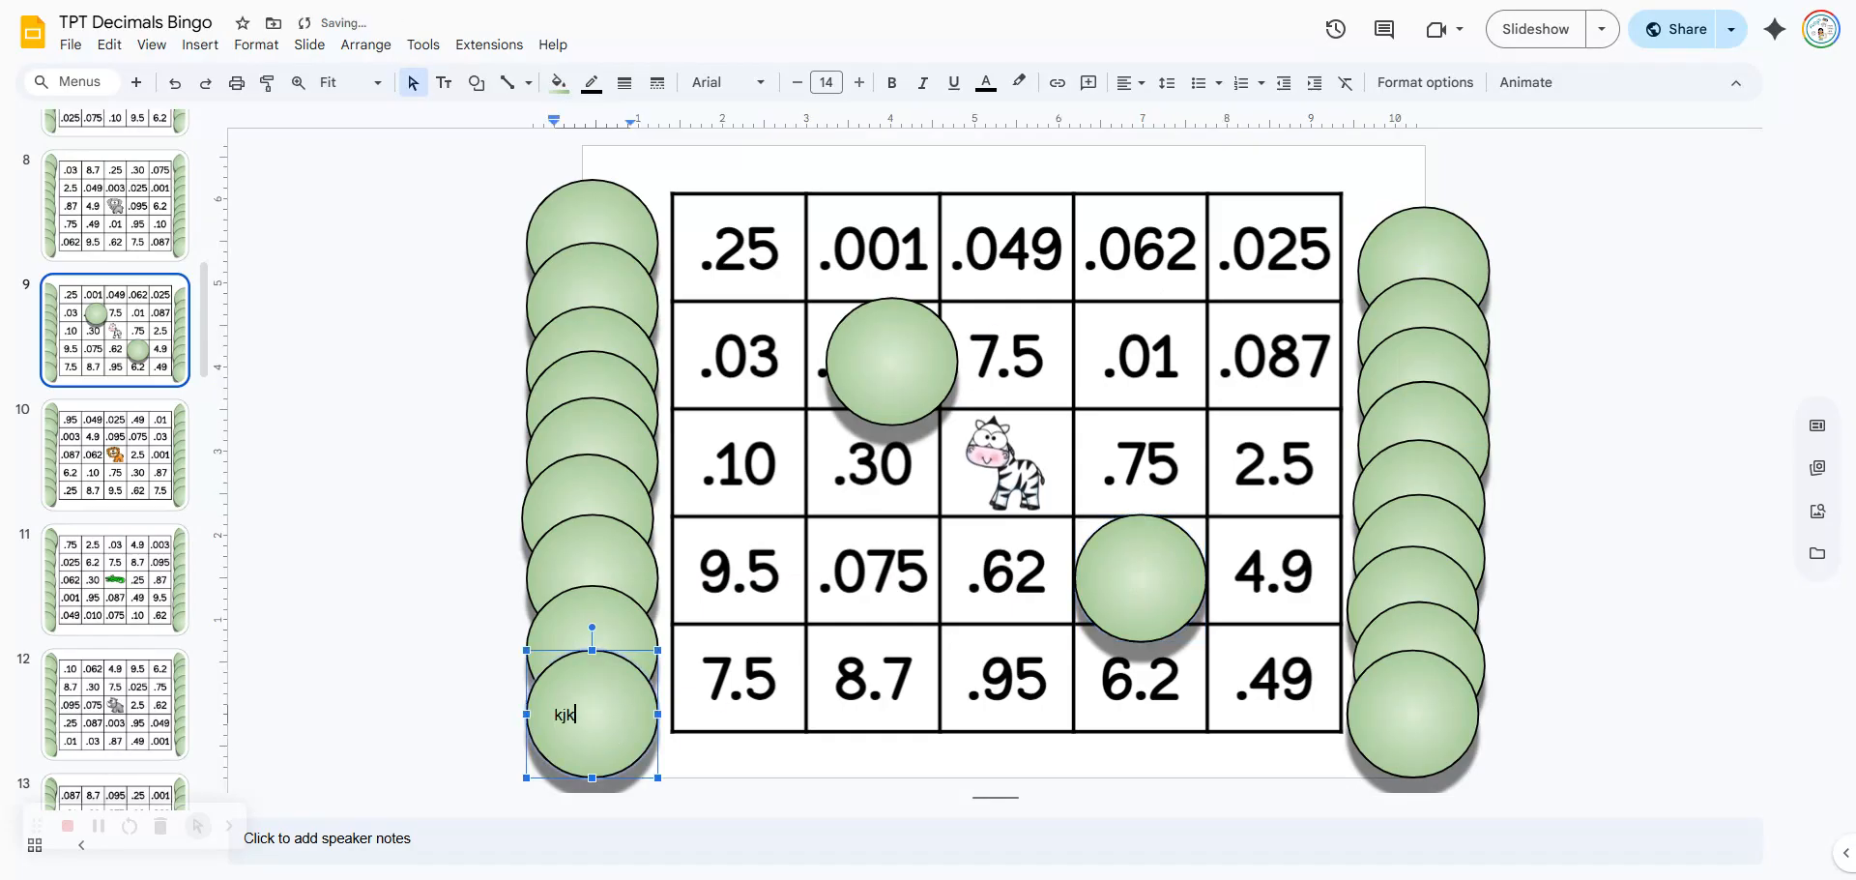
mouse_move(770, 467)
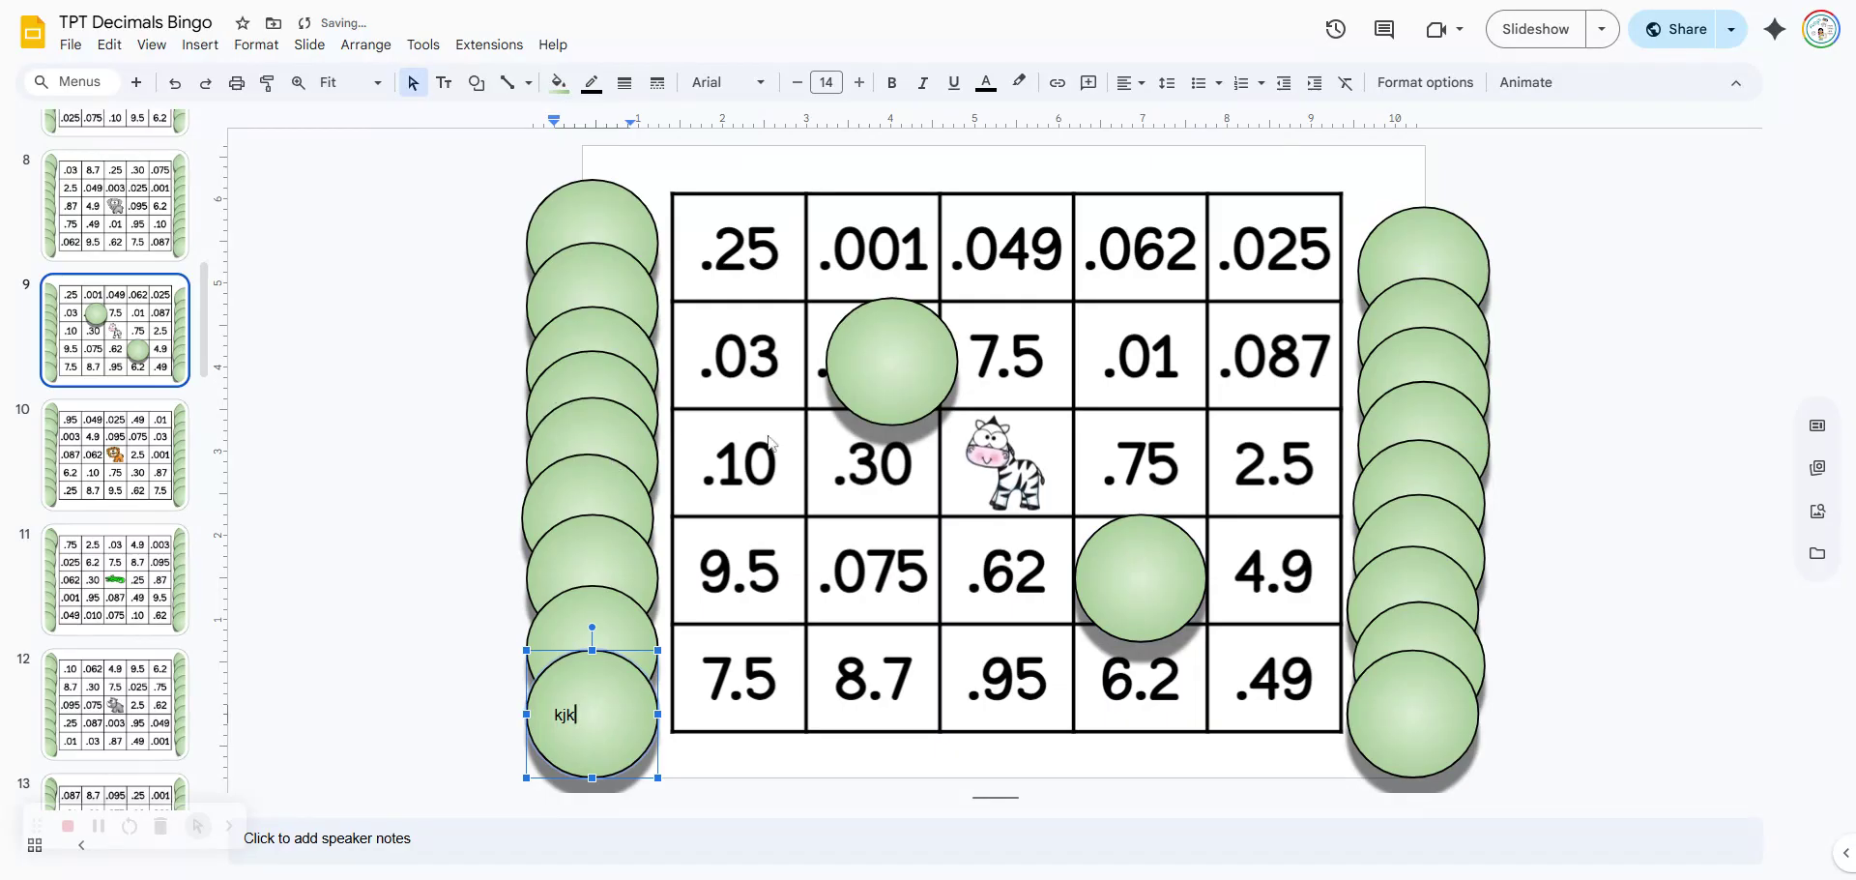
mouse_move(887, 354)
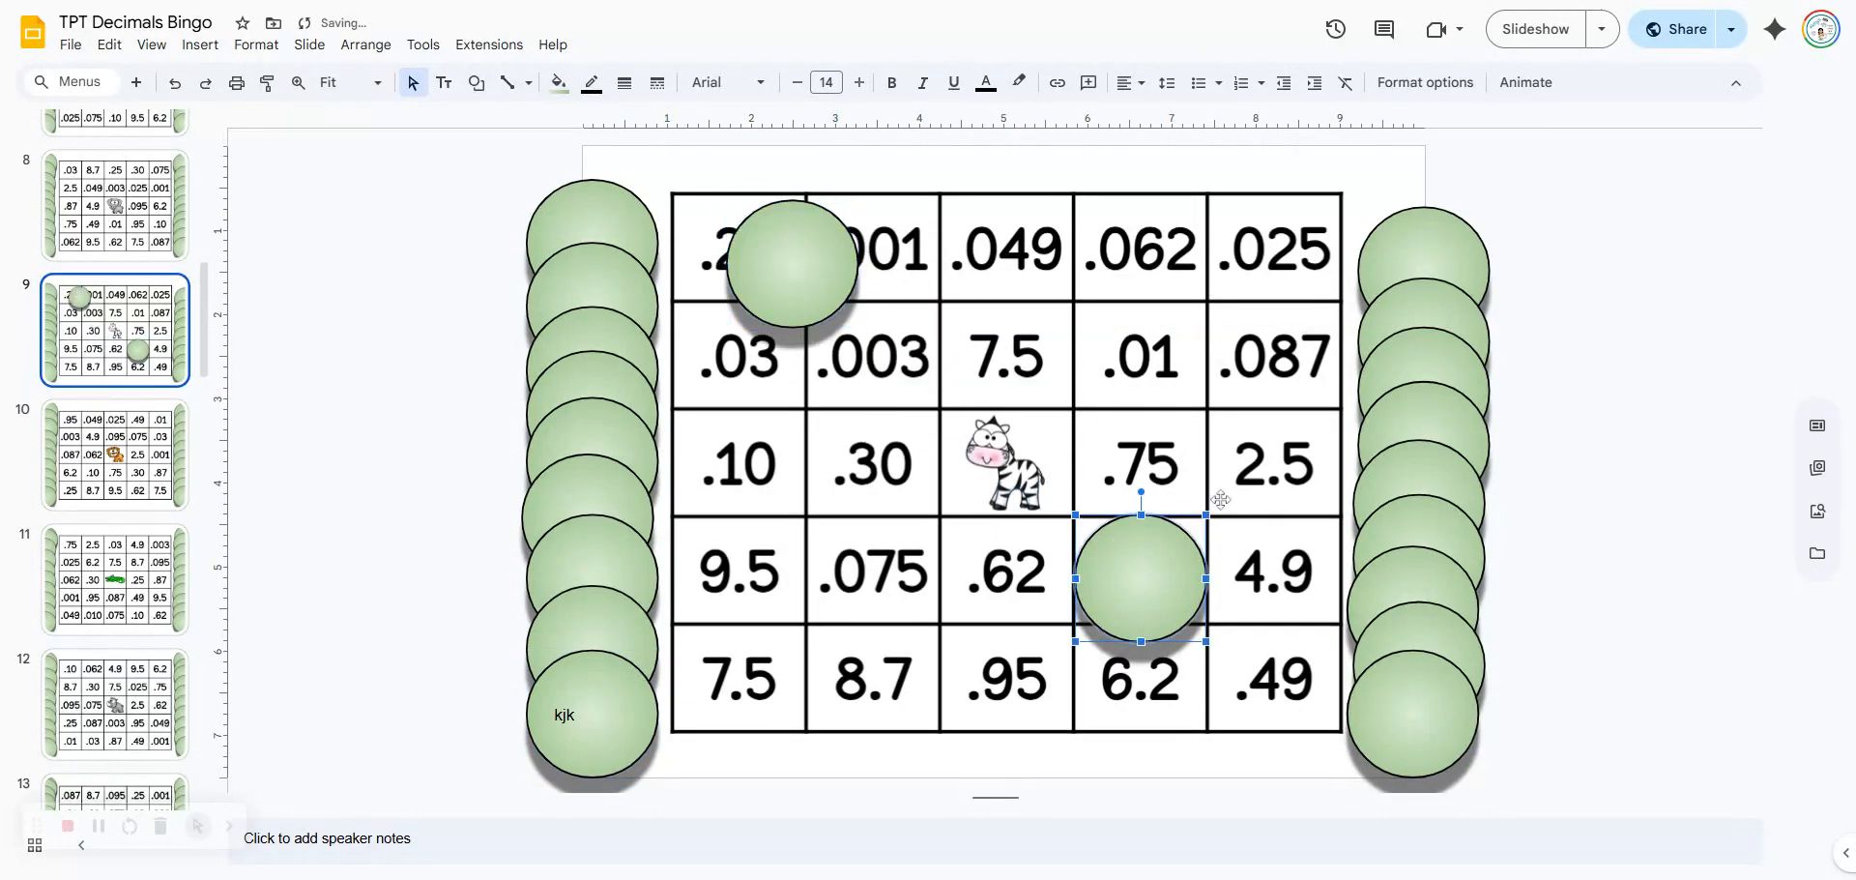
Step: Move the .87 chip back toward the side stack and return to slide 1
drag(1140, 576, 1228, 497)
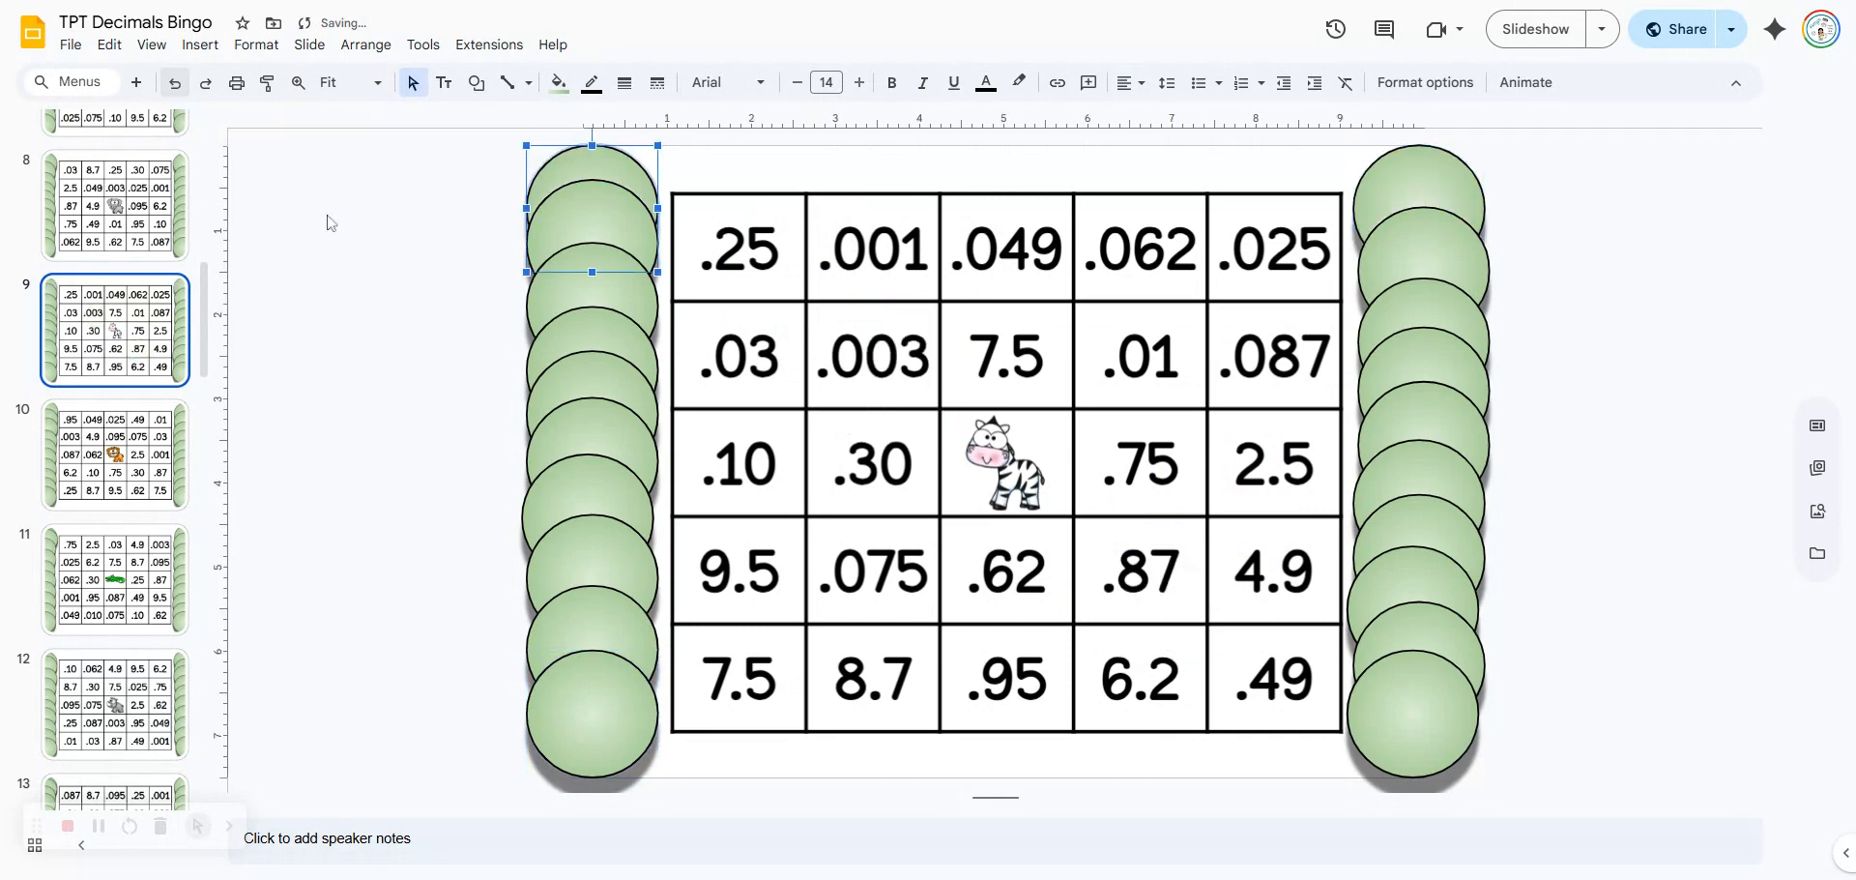
mouse_move(414, 406)
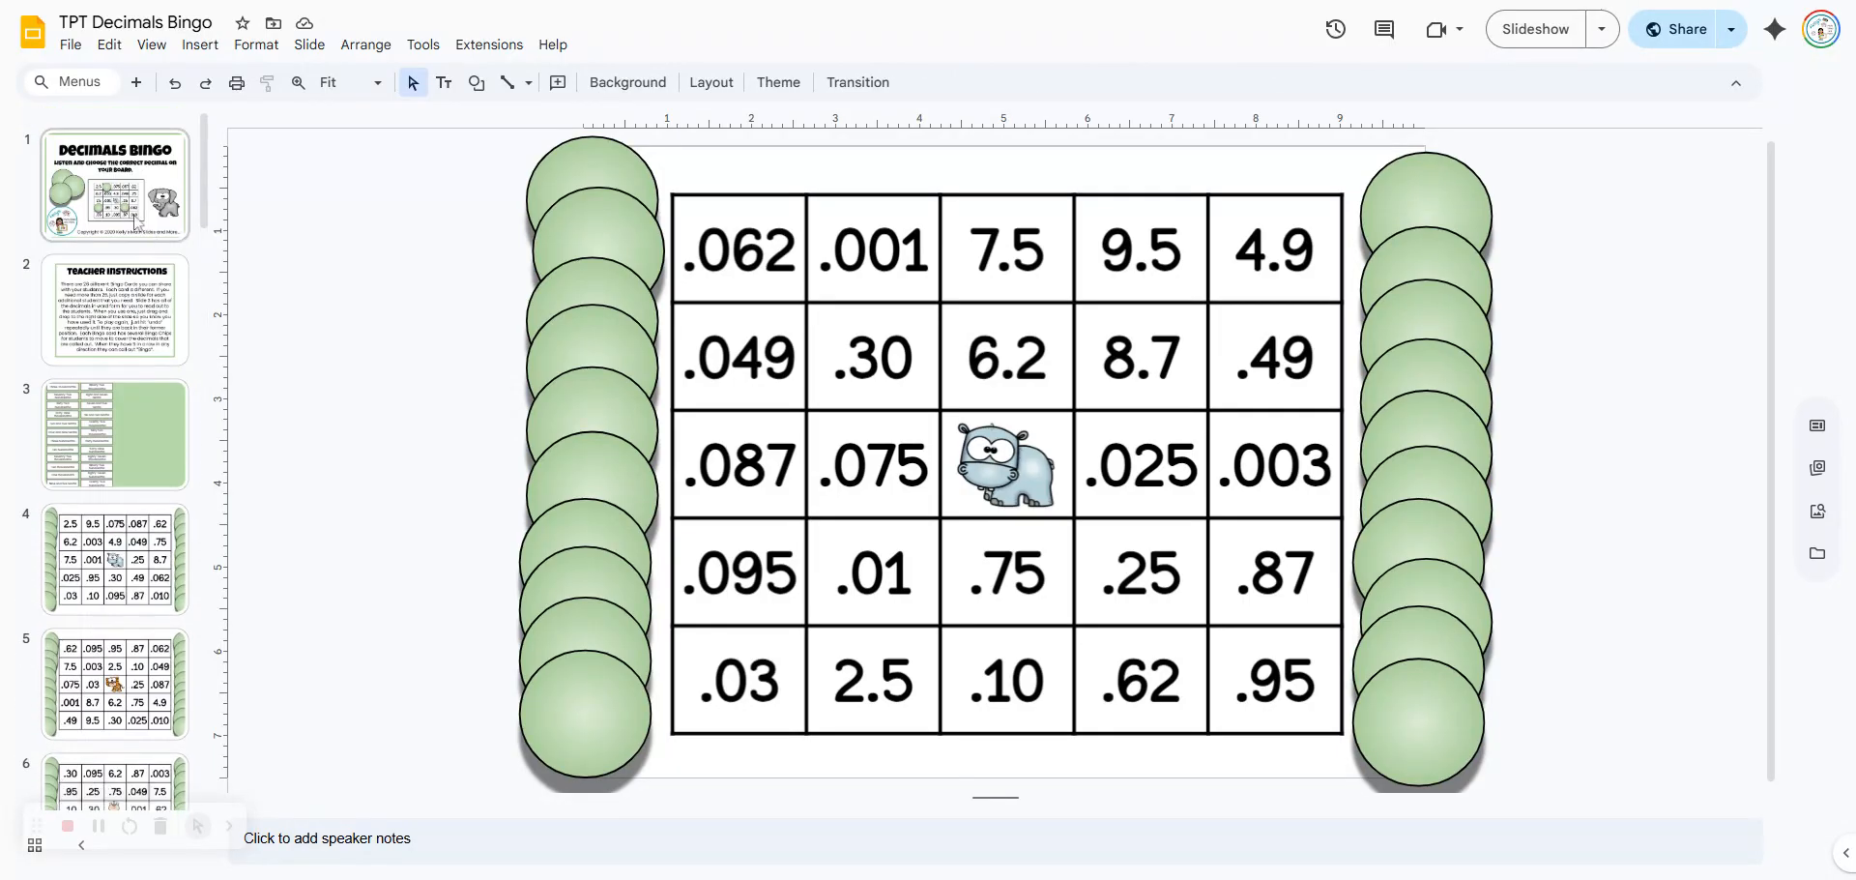
click(115, 183)
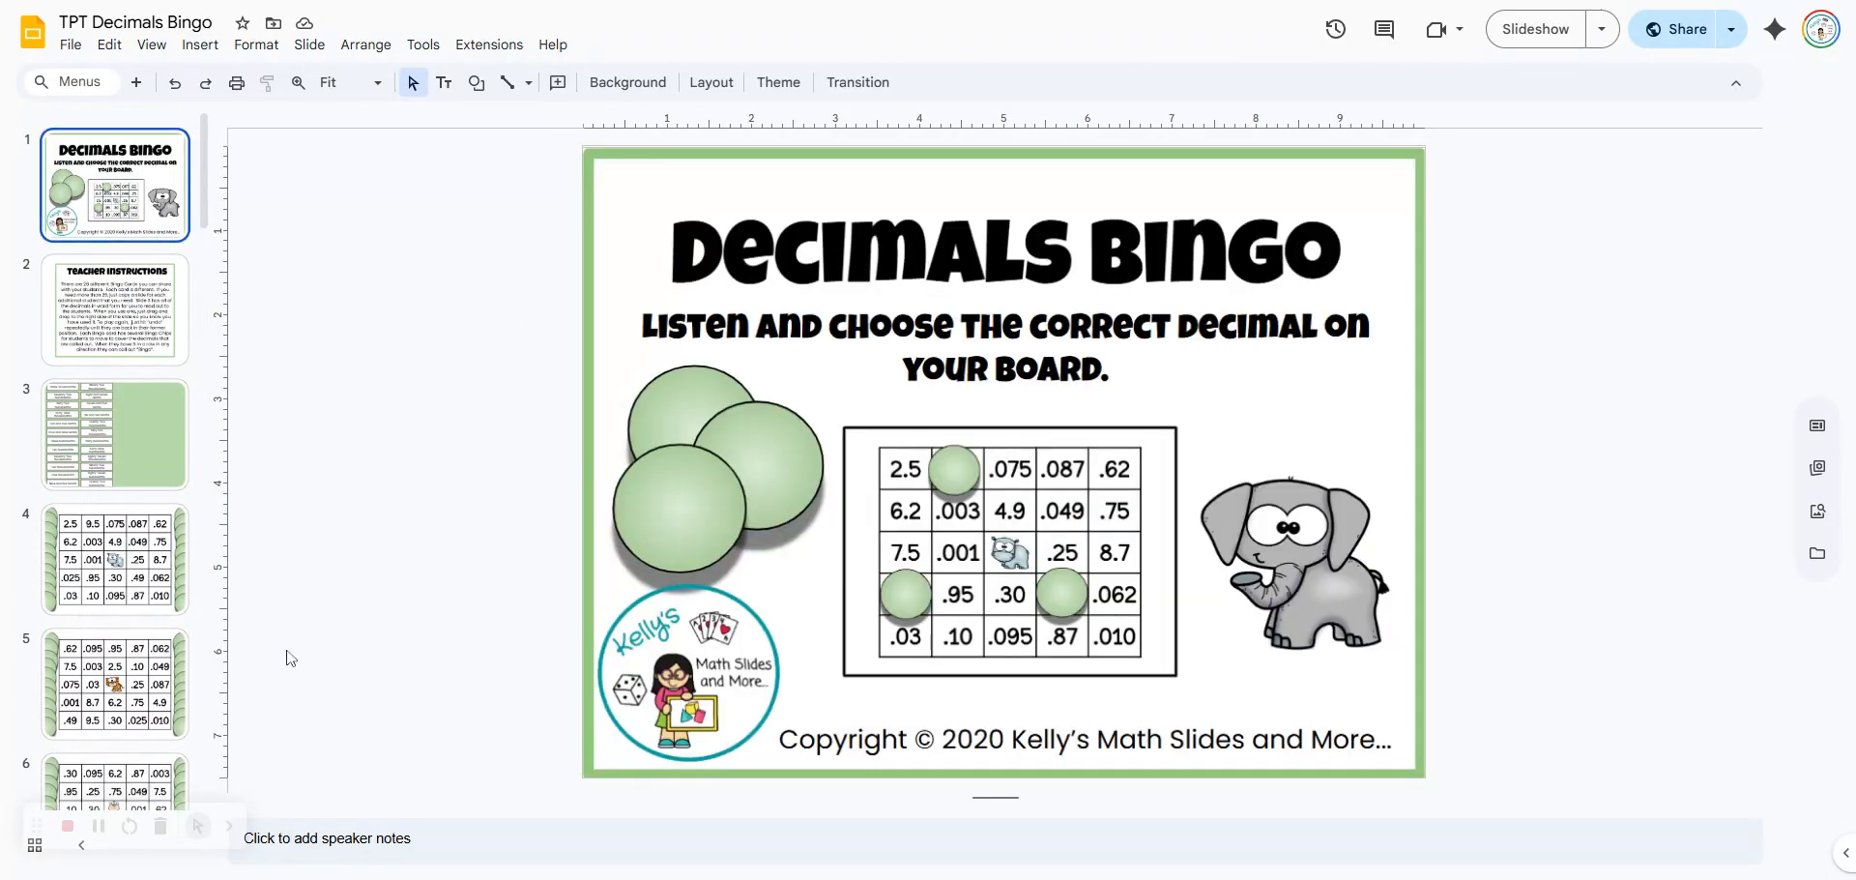